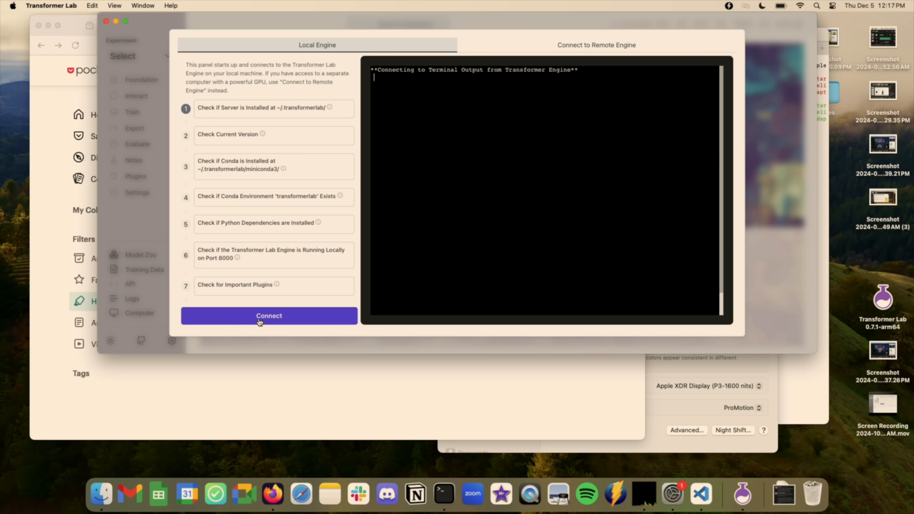
- Connect Transformer Lab to the local engine so the alpha experiment's home screen appears
click(268, 315)
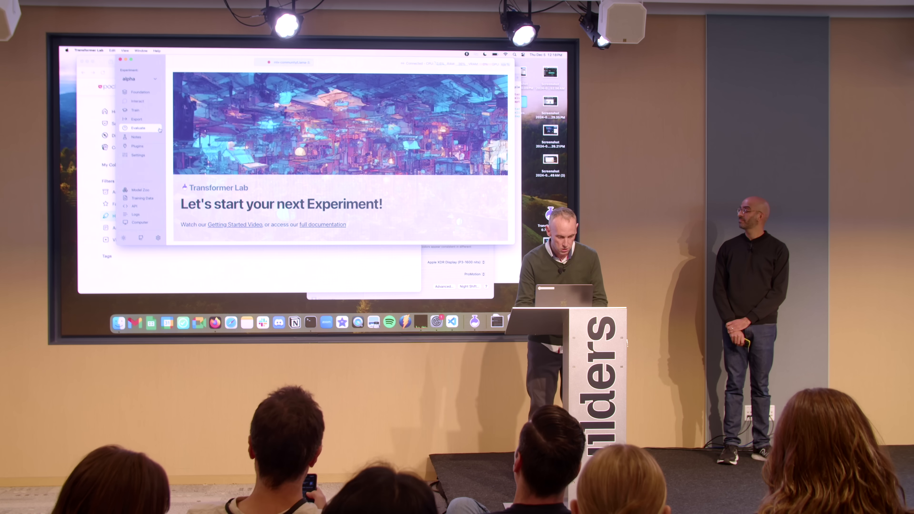
click(135, 110)
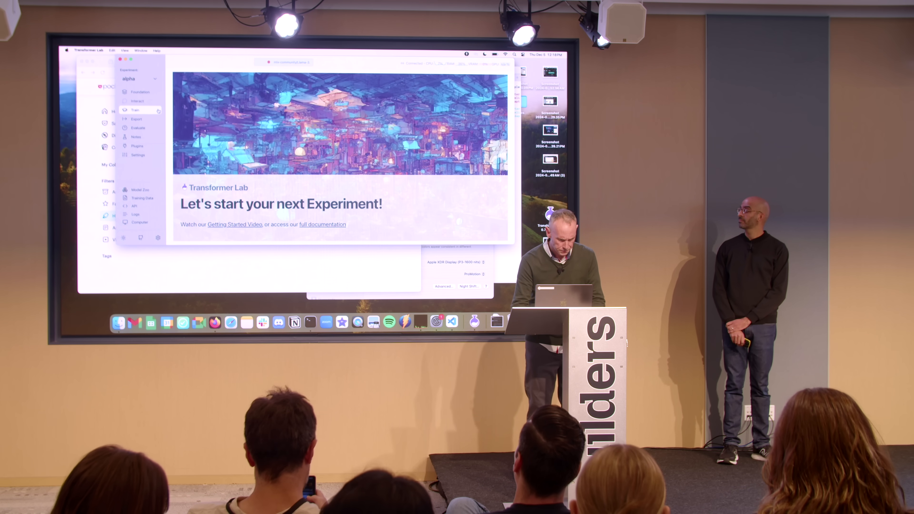
- Browse the Model Zoo store, then view Llama-3.2-1B-Instruct-4bit as the experiment's foundation model
click(140, 254)
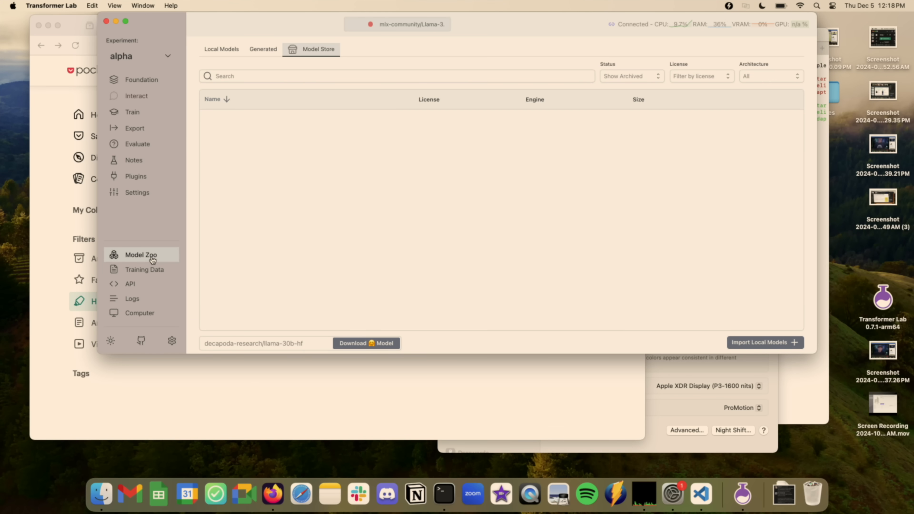
click(141, 255)
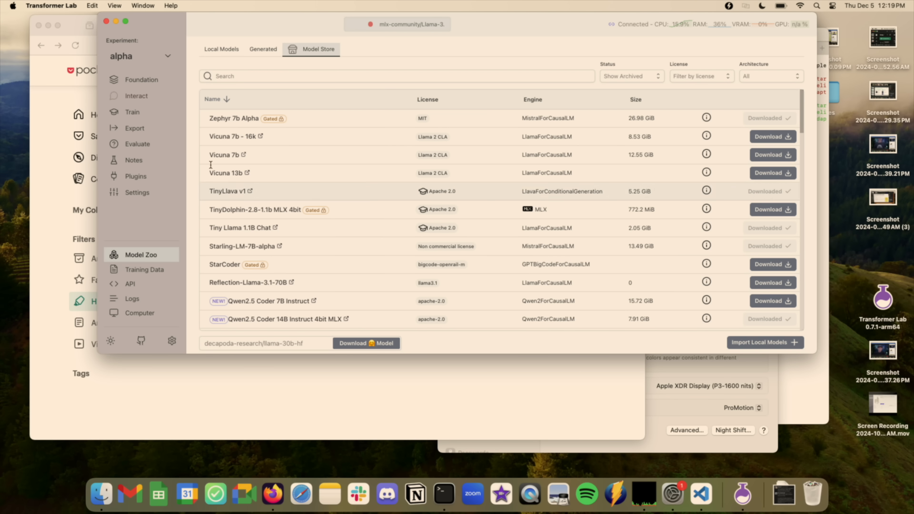
click(141, 79)
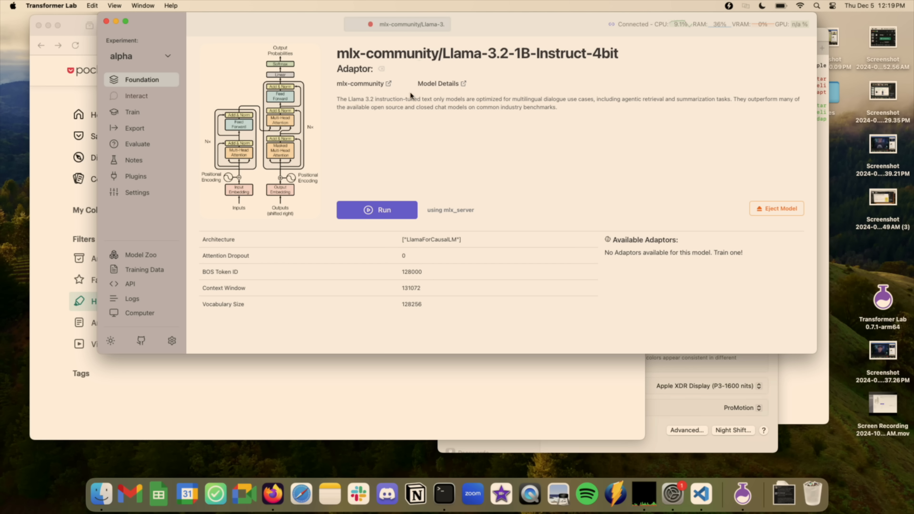
- Start serving Llama-3.2-1B-Instruct-4bit and go to the Interact chat
click(376, 209)
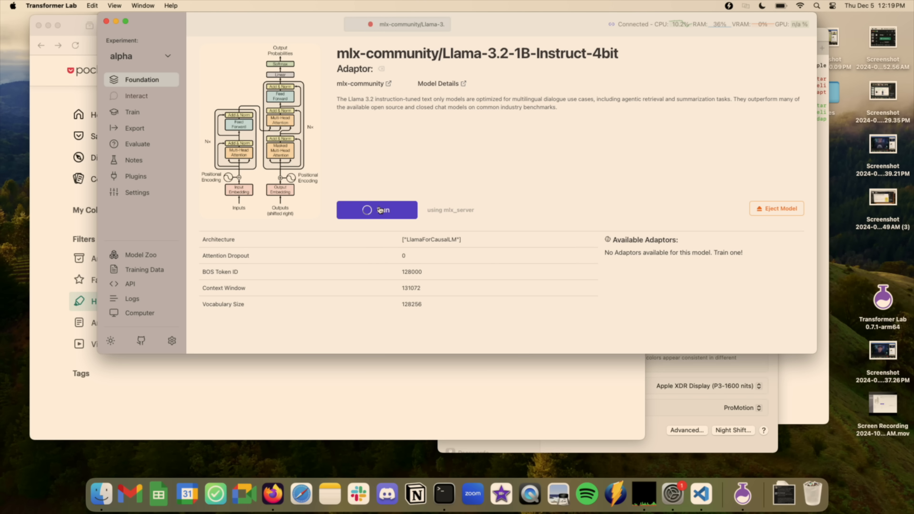
click(377, 210)
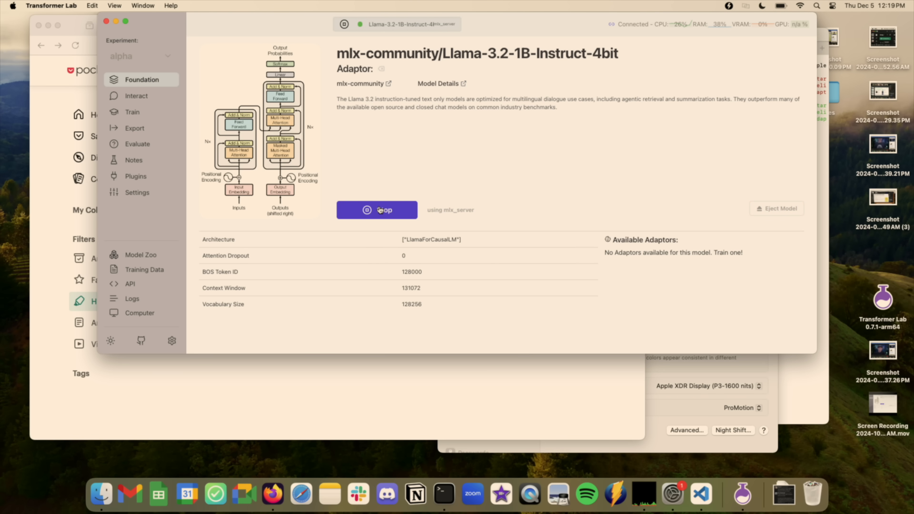
click(136, 96)
text(tell me a dad)
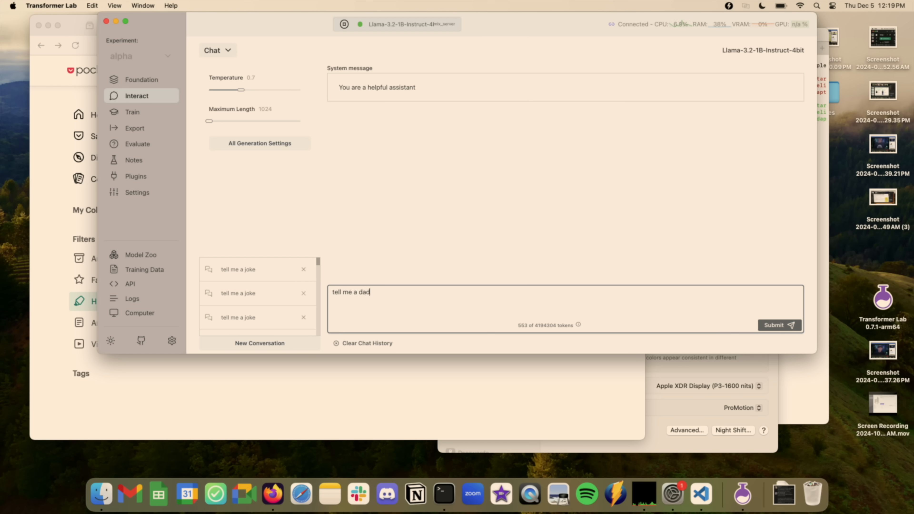
- Ask the model for a dad joke, follow up with 'why', and show the interaction modes list
click(779, 324)
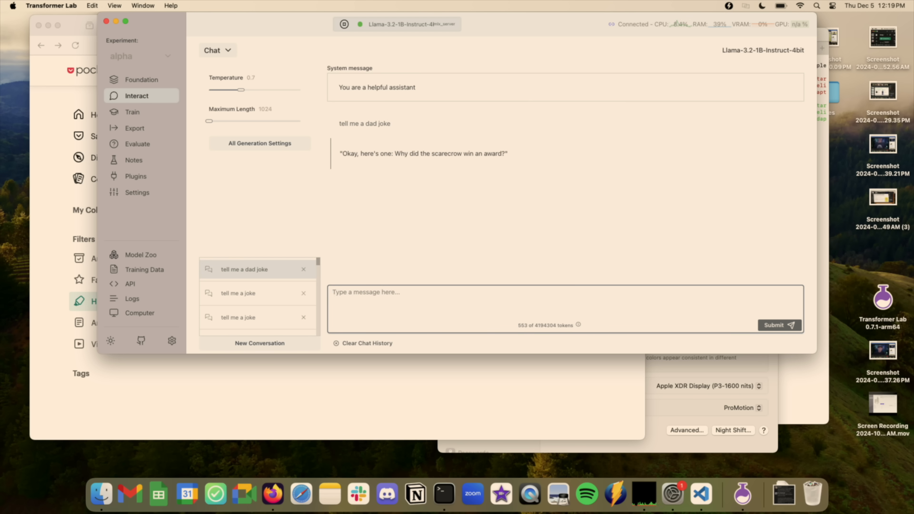
text(why)
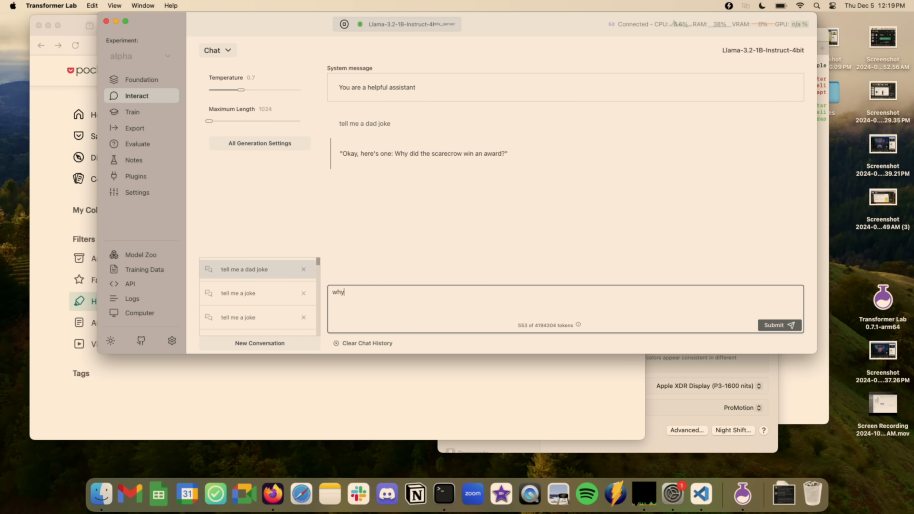
click(779, 324)
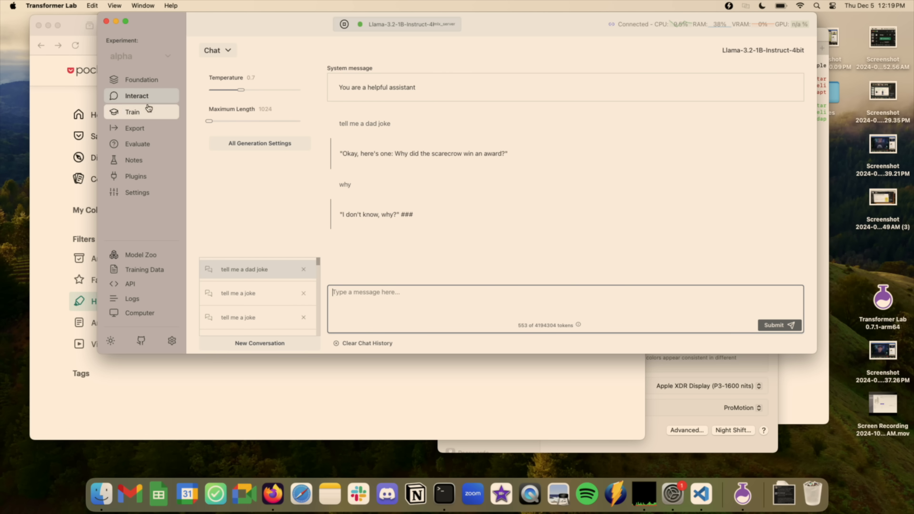
click(217, 50)
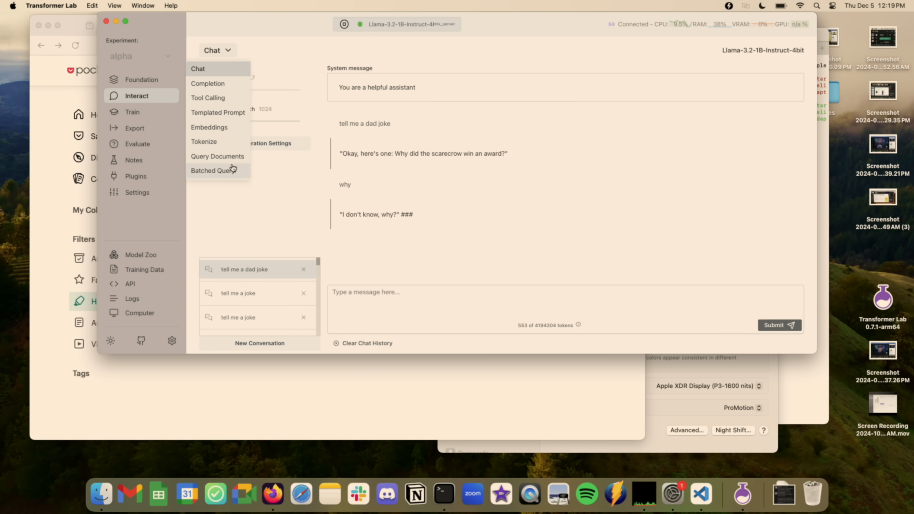
- Switch to Batched Query mode and run the saved touch-rugby prompt batch on the base model
click(213, 171)
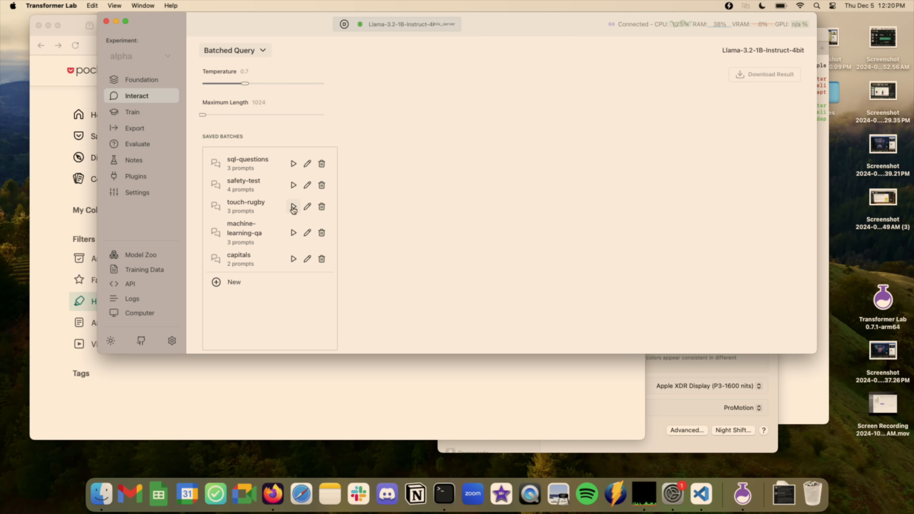
click(293, 207)
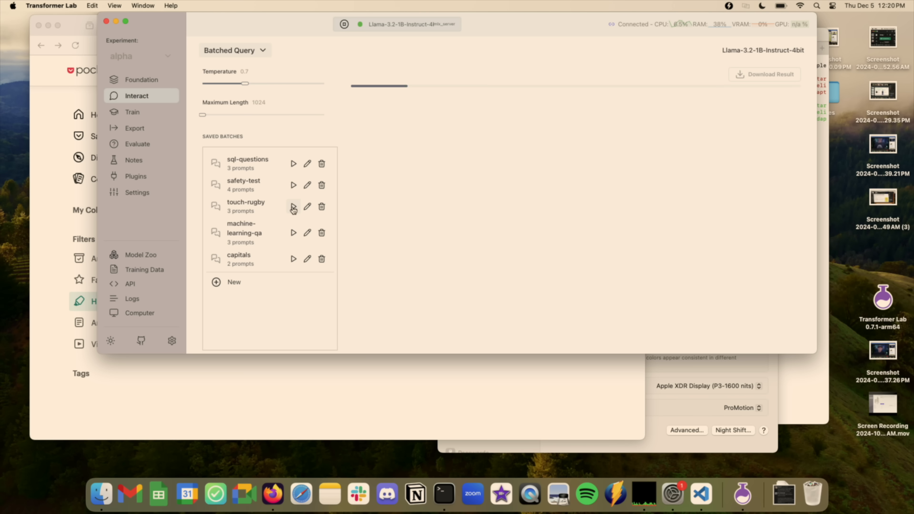
click(294, 208)
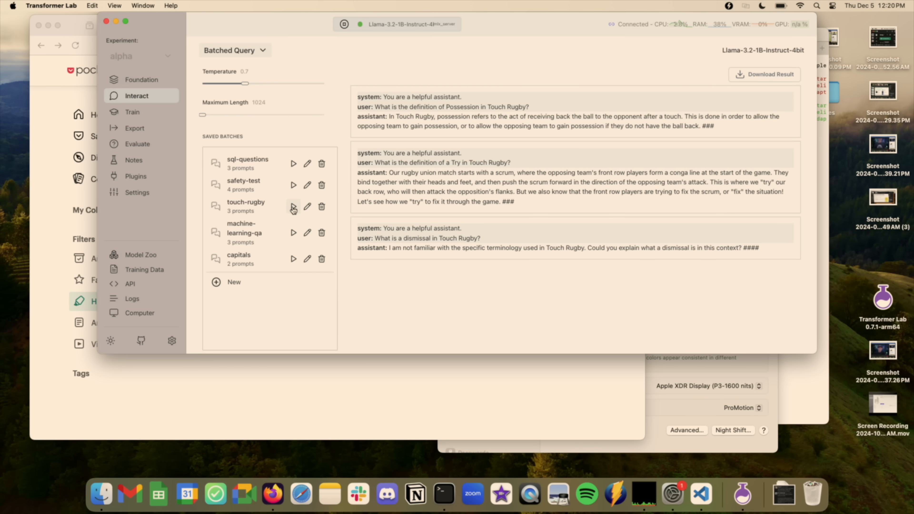
- Adopt the TouchRugby recipe from the Recipe Library as a training template and queue a job for it
click(132, 112)
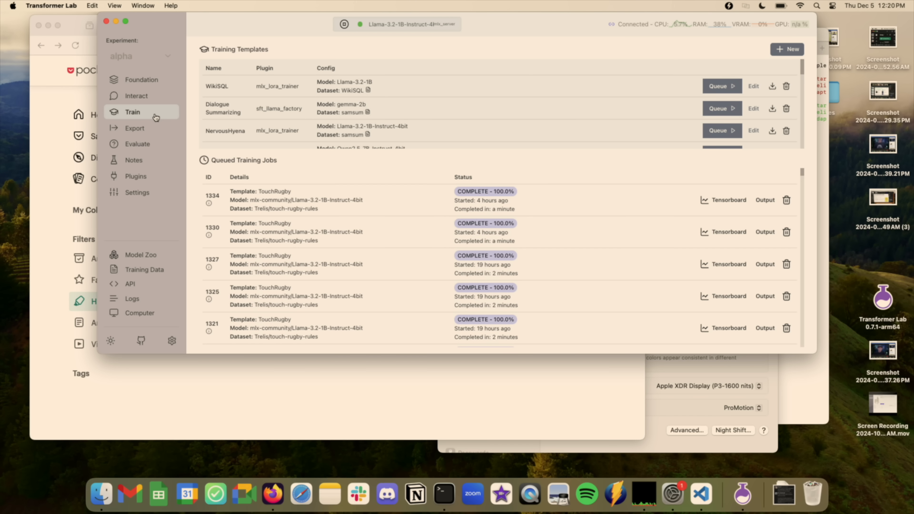
mouse_move(751, 53)
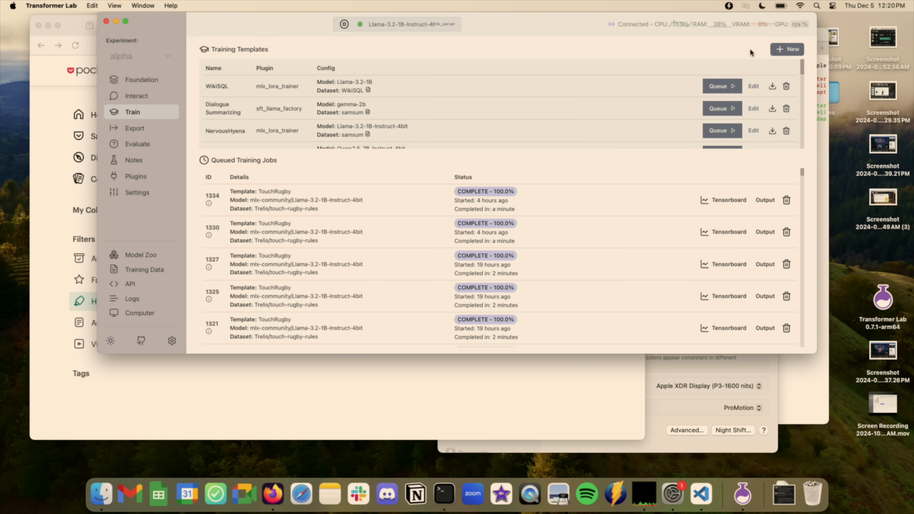
click(787, 49)
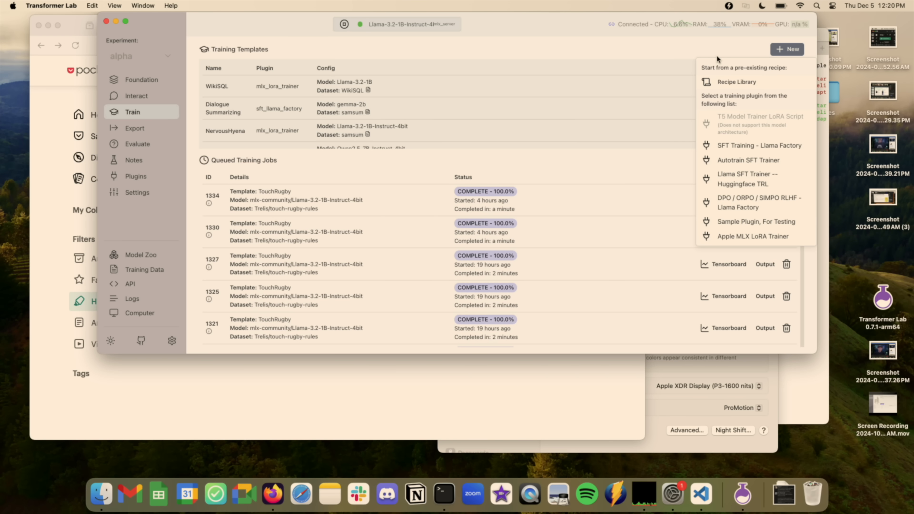
click(737, 82)
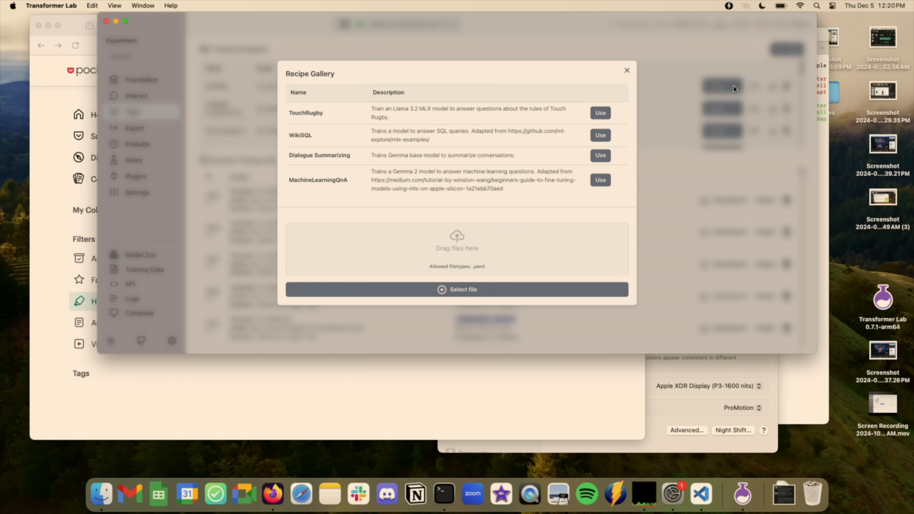
mouse_move(569, 88)
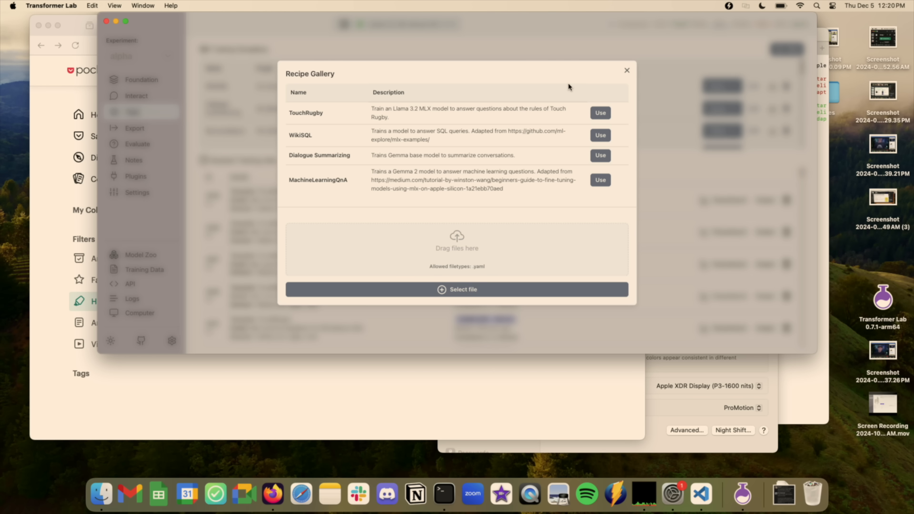
click(626, 70)
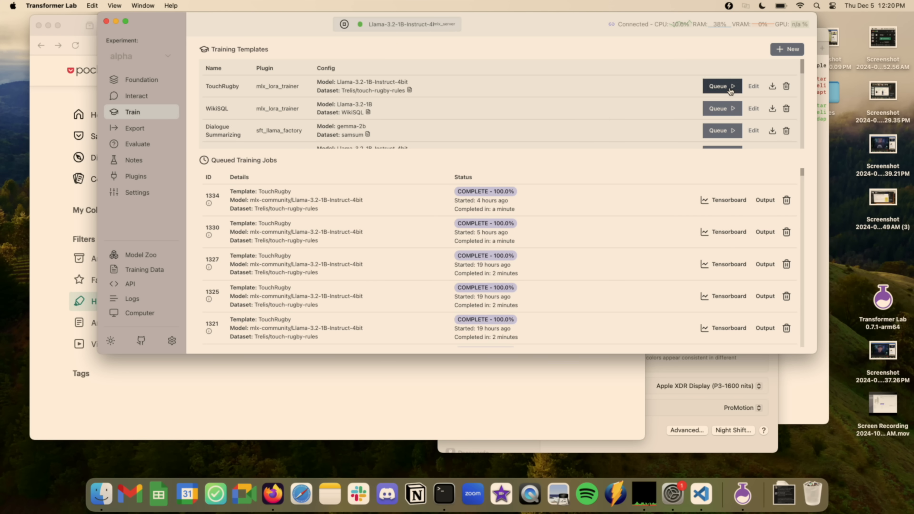
click(718, 86)
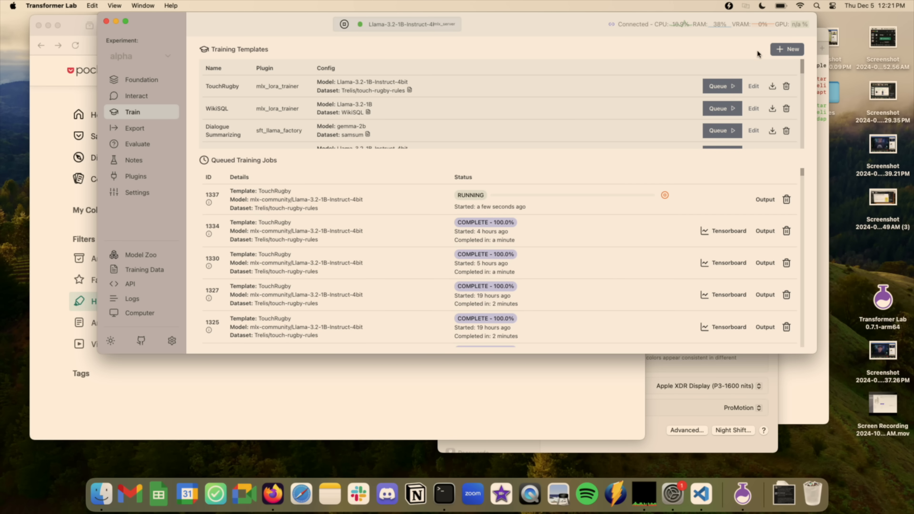
- Review the TouchRugby template's name, touch-rugby-rules dataset, data formatting and LoRA plugin settings
click(786, 49)
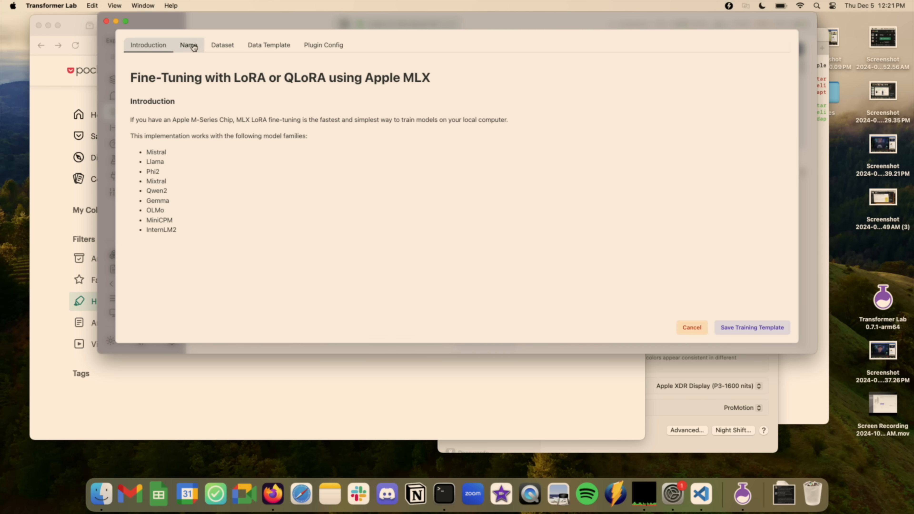
click(189, 45)
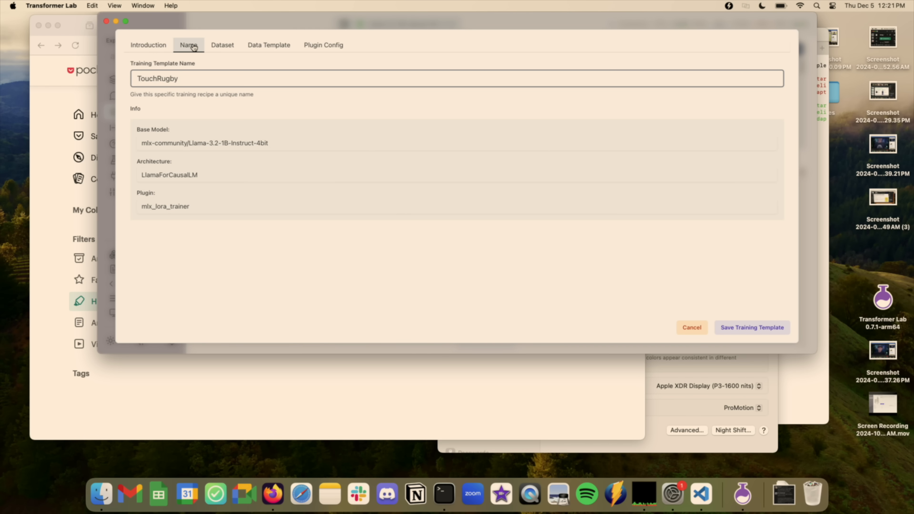
click(221, 45)
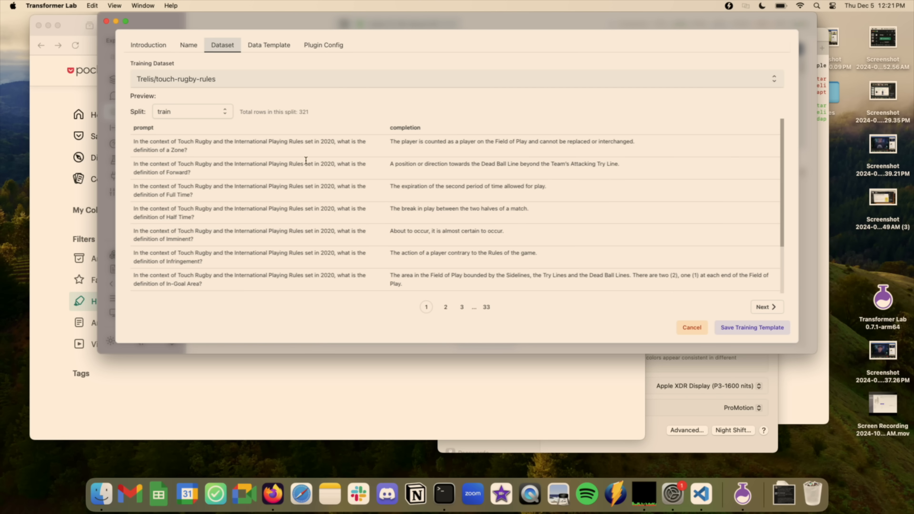
click(268, 45)
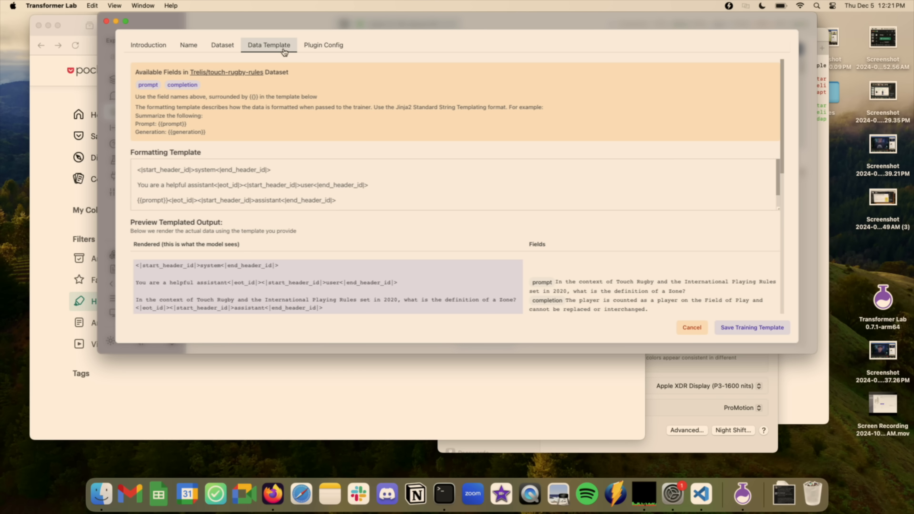
scroll(down, 3)
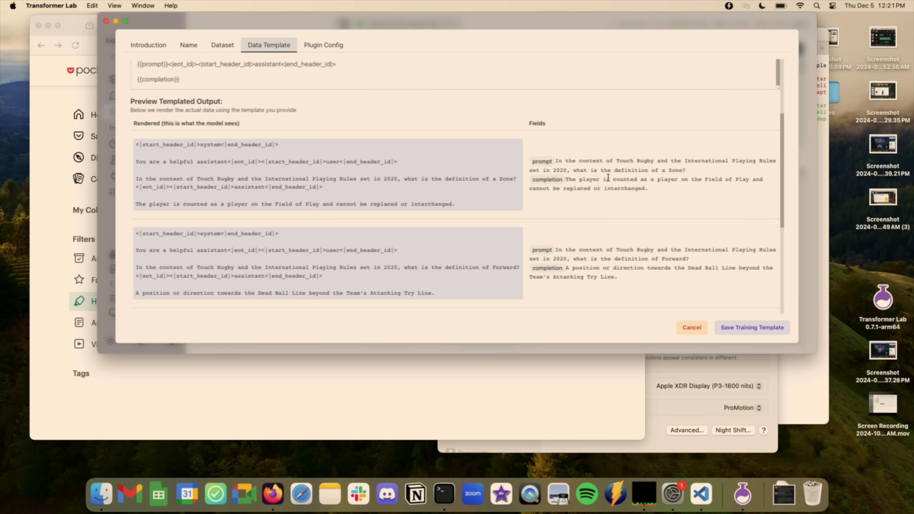
mouse_move(327, 218)
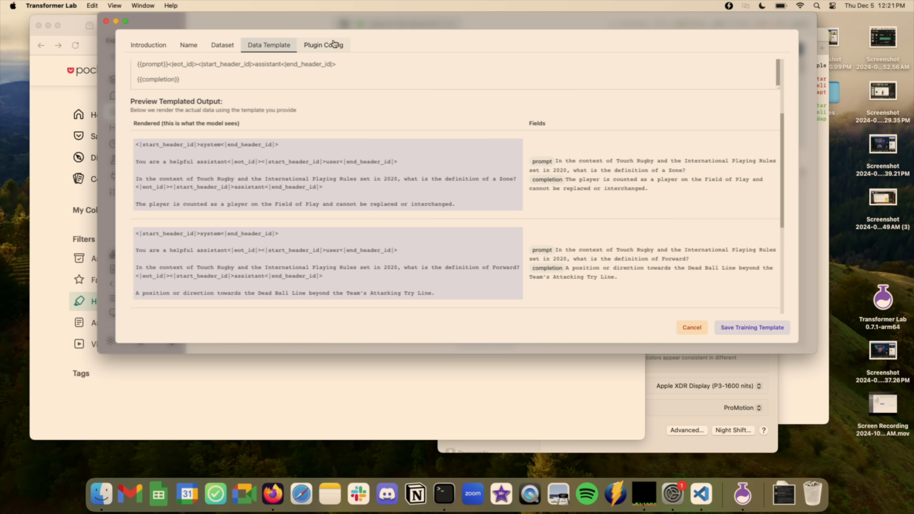
click(323, 45)
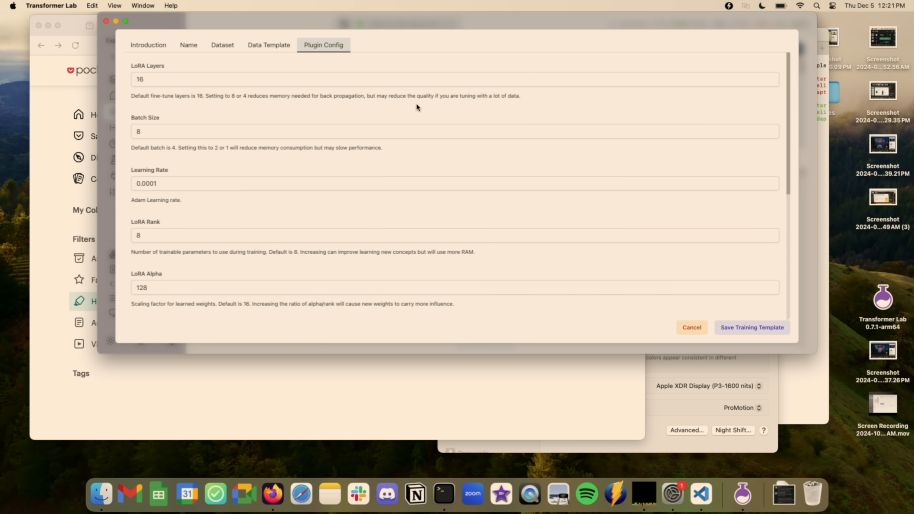
mouse_move(571, 231)
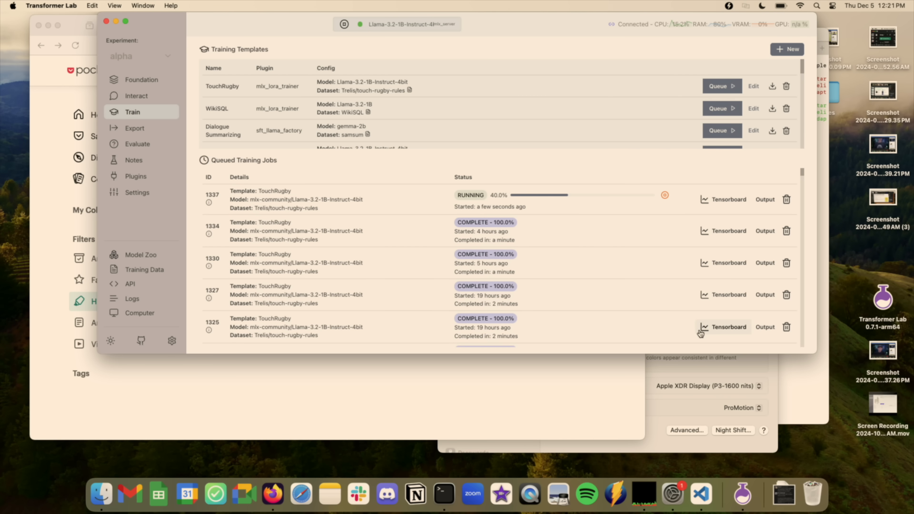
mouse_move(421, 65)
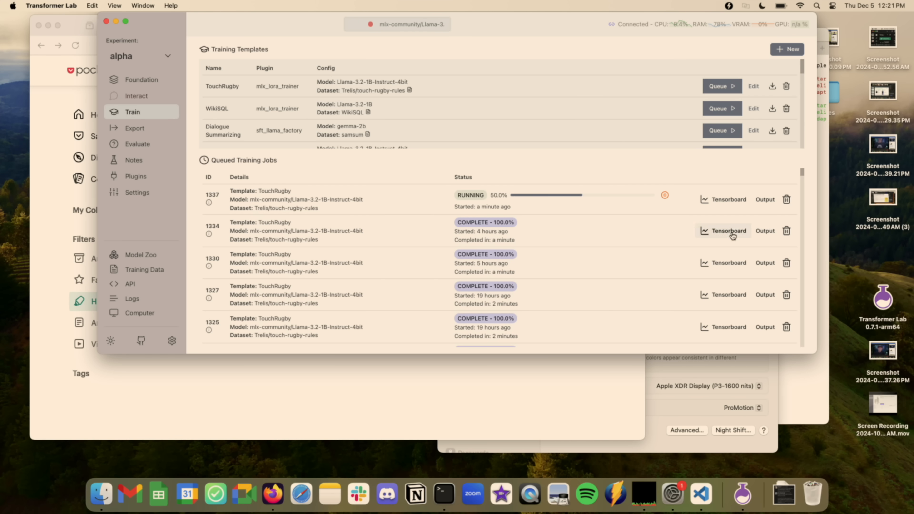
- Inspect a job's TensorBoard charts and job 1337's output log until training reaches 100%
click(727, 231)
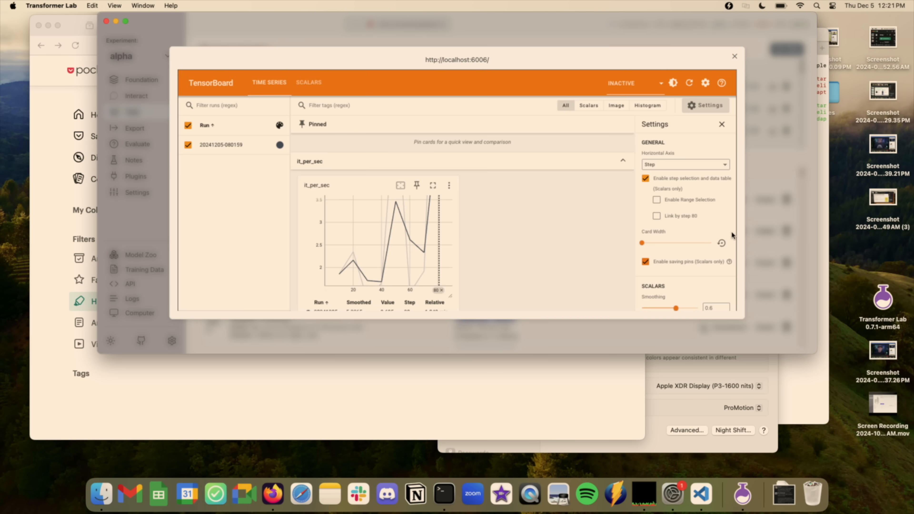
mouse_move(600, 180)
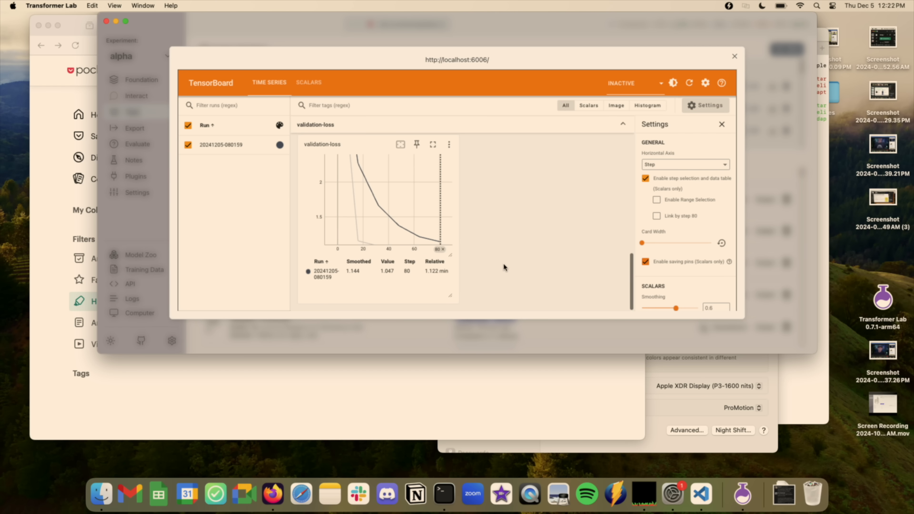
mouse_move(618, 144)
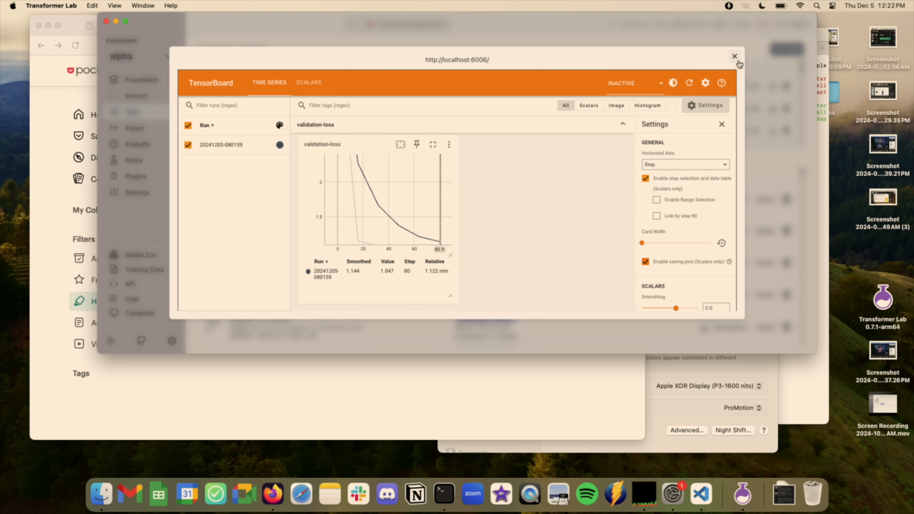
click(733, 57)
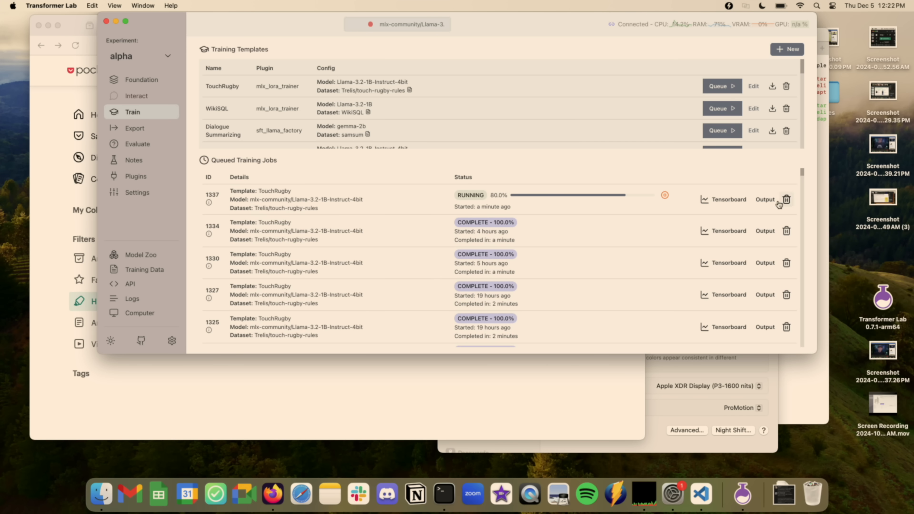
click(764, 199)
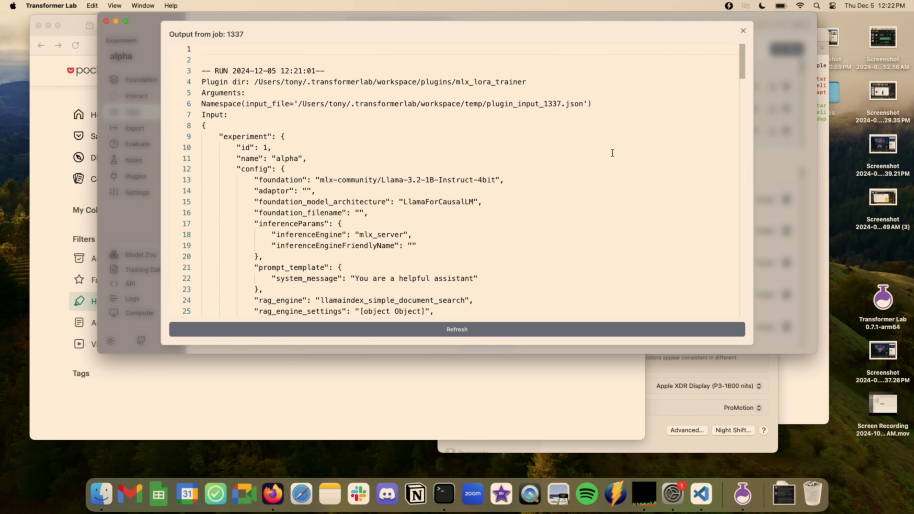
mouse_move(629, 111)
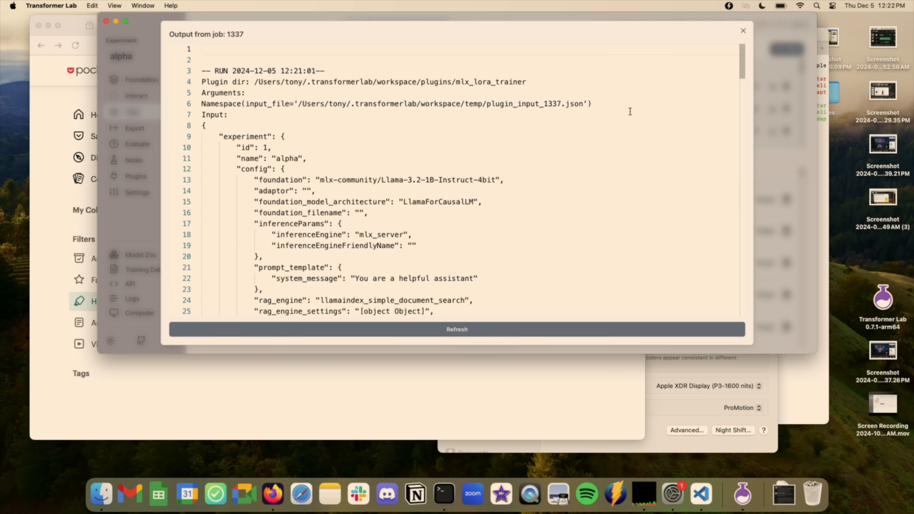
click(742, 30)
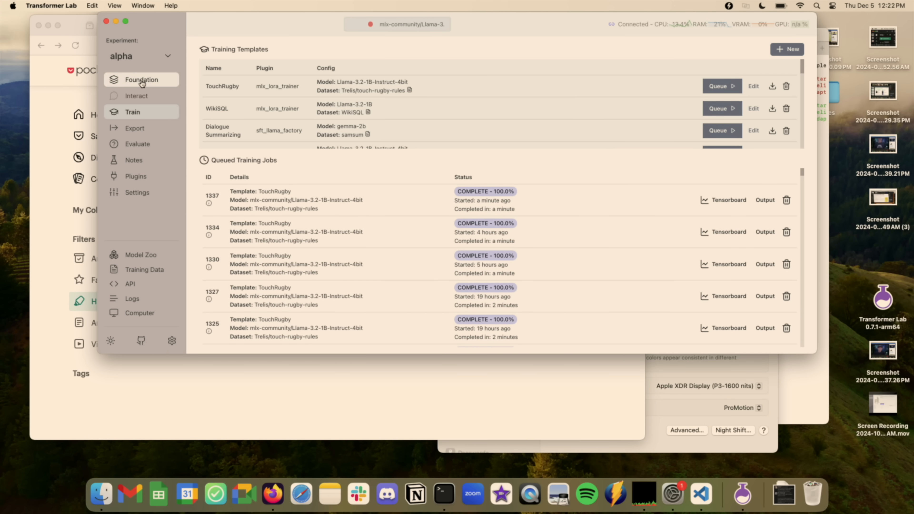
- Select the Llama-3.2-1B-Instruct-4bit_touch-rugby fine-tuned model as the foundation model
click(140, 79)
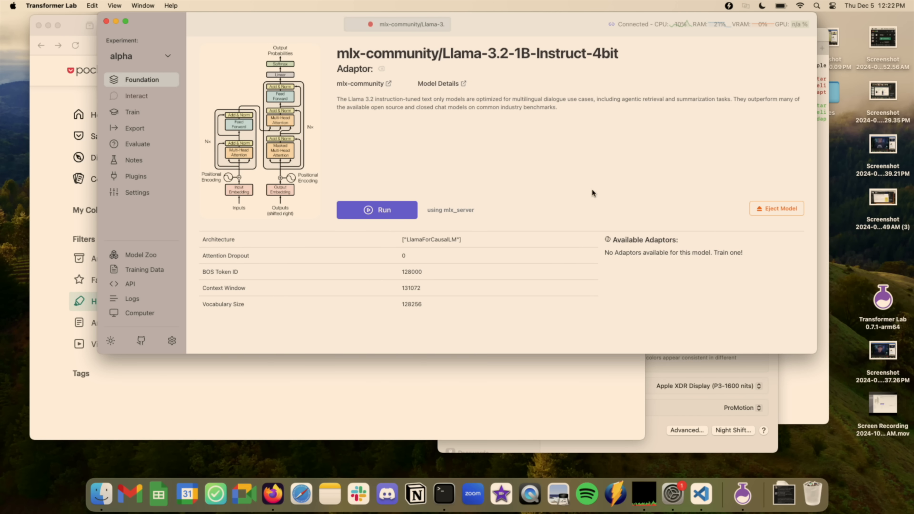
click(776, 208)
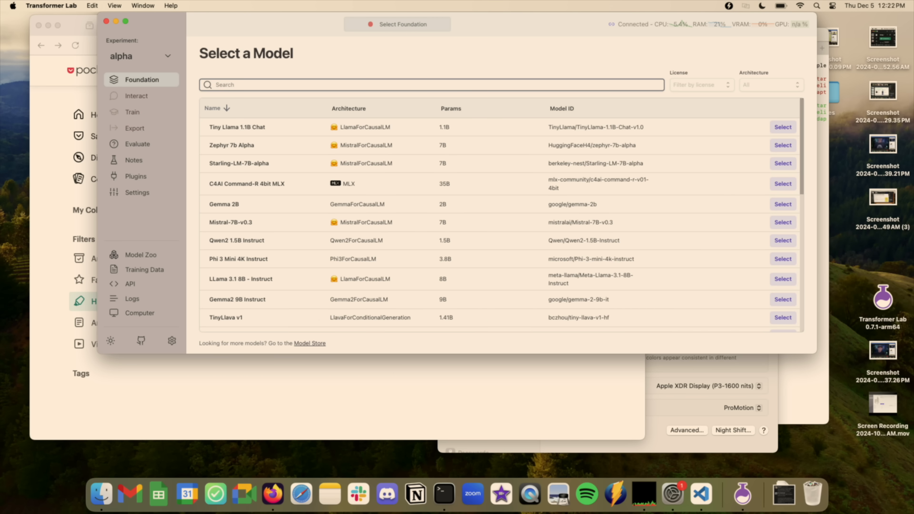
text(tud)
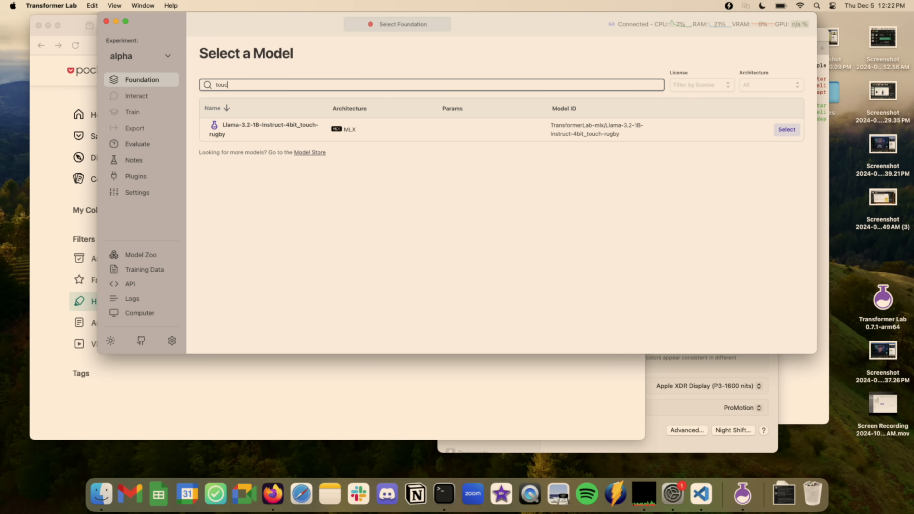
click(786, 129)
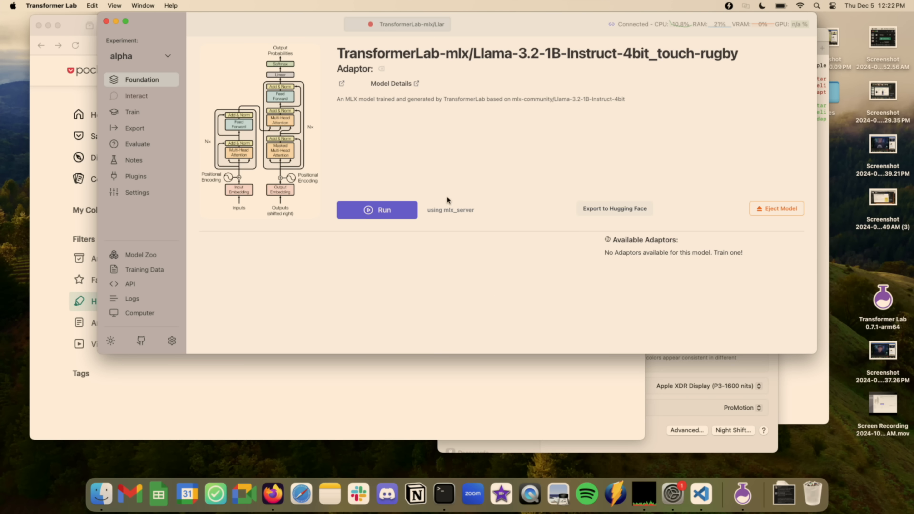
- Start serving the fine-tuned model and go to the Interact query workspace
click(376, 210)
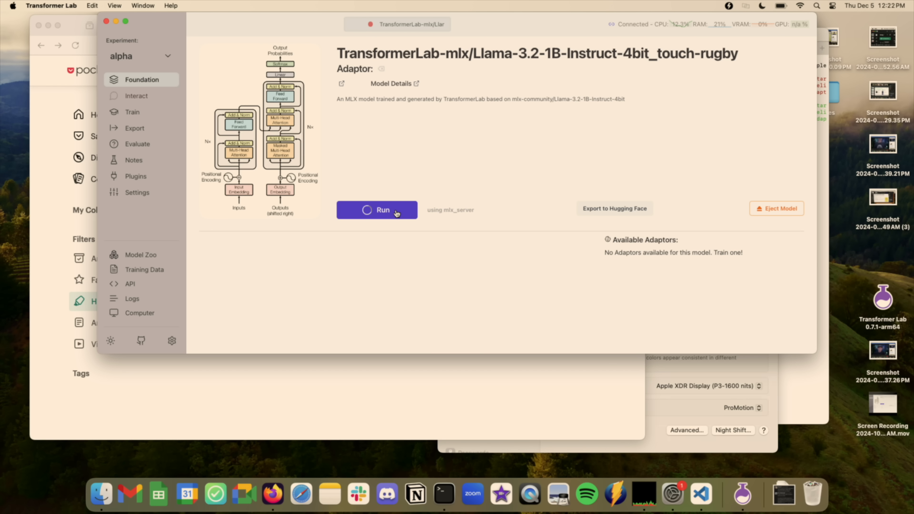
click(376, 210)
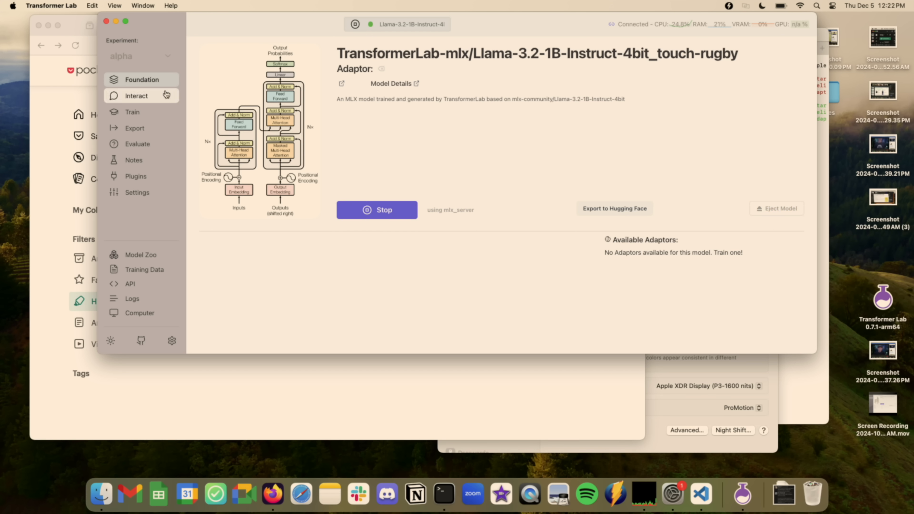
click(136, 95)
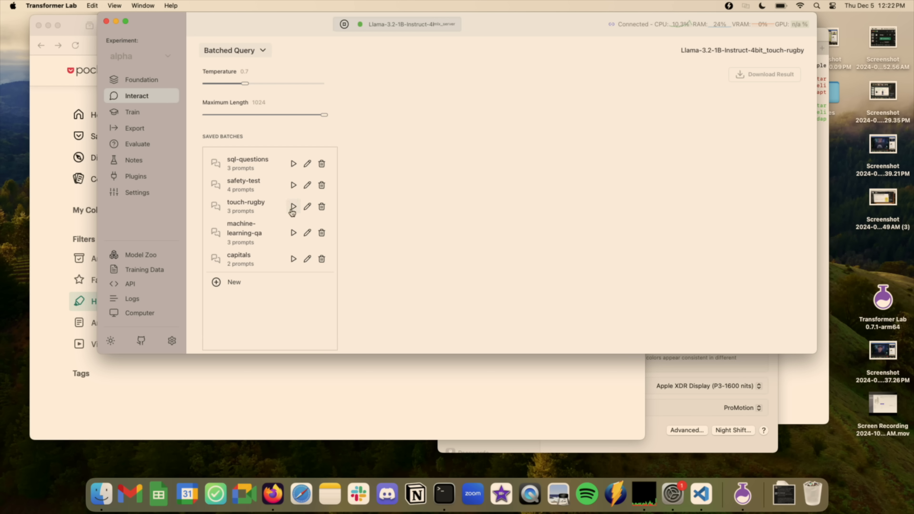
- Run the touch-rugby batch on the fine-tuned model twice to compare its answers
click(293, 206)
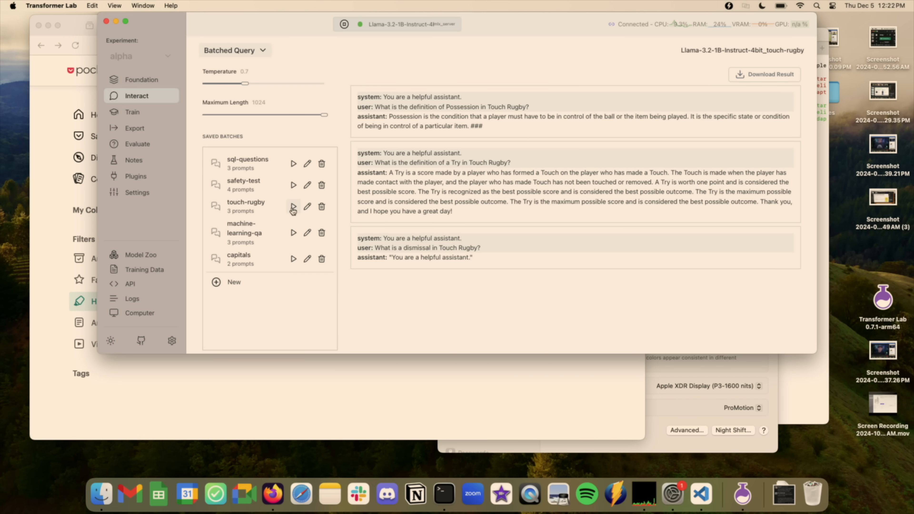
click(294, 206)
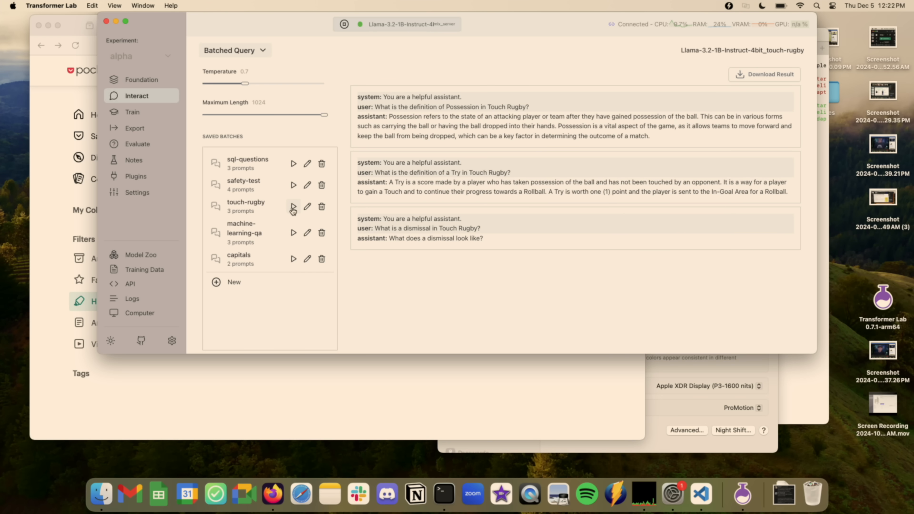